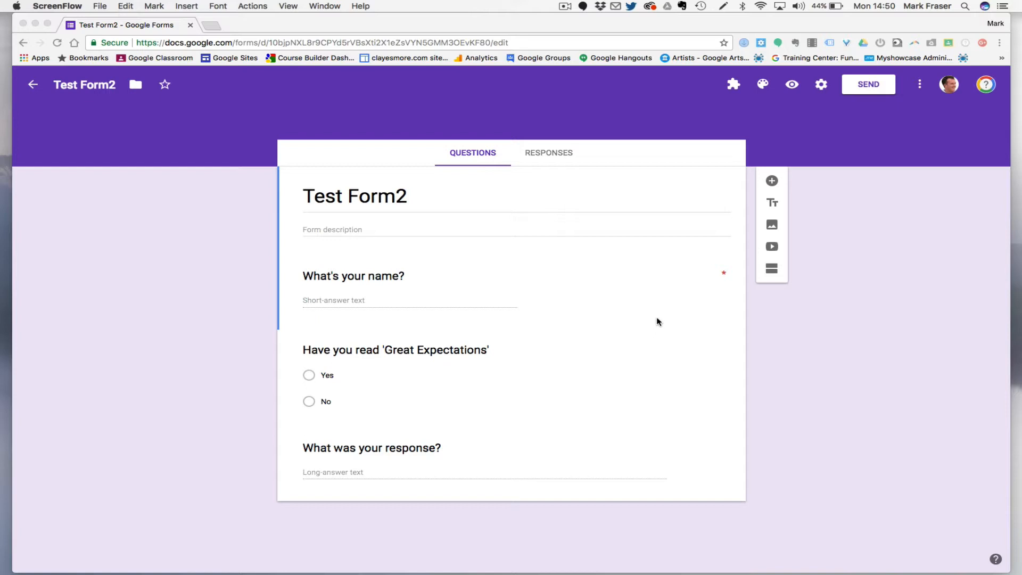
mouse_move(541, 172)
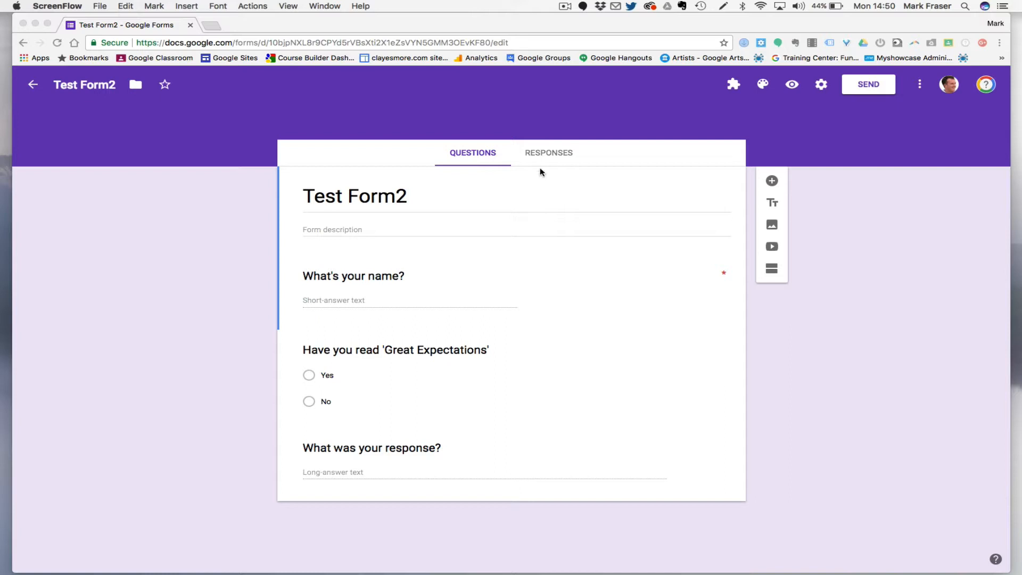
mouse_move(553, 322)
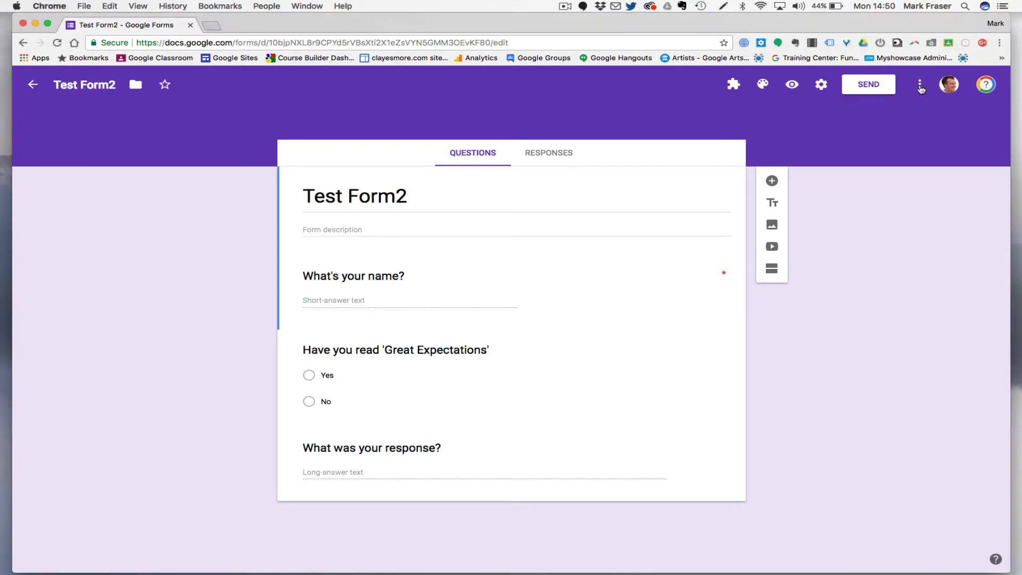
- Open the Add-ons gallery from the form's More menu
click(920, 84)
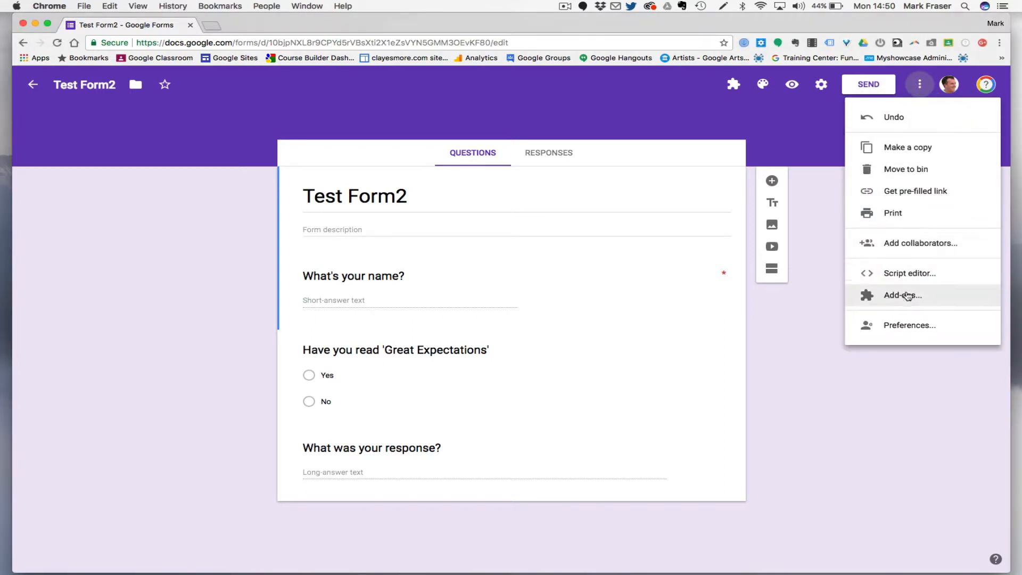
click(903, 295)
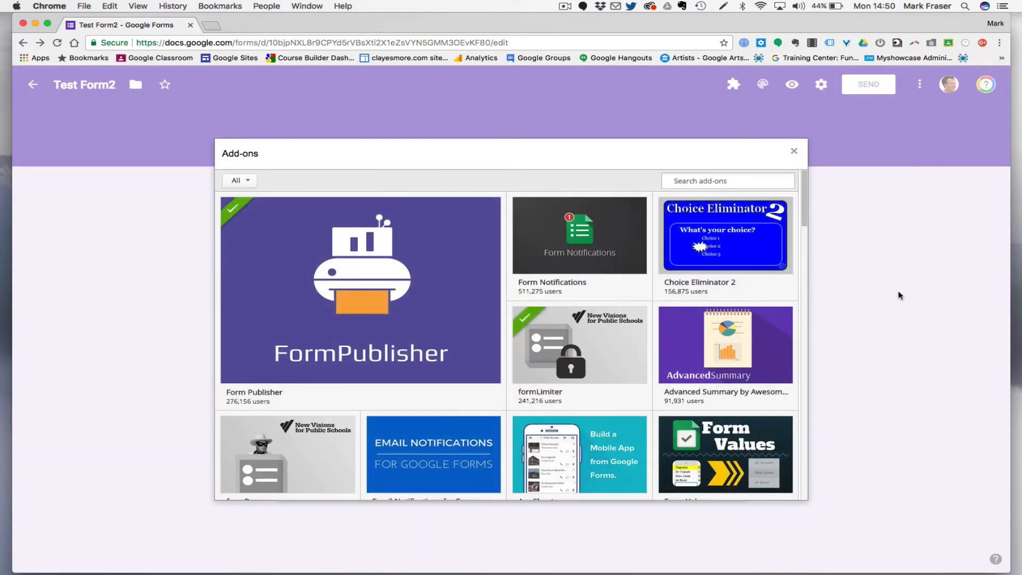
mouse_move(448, 266)
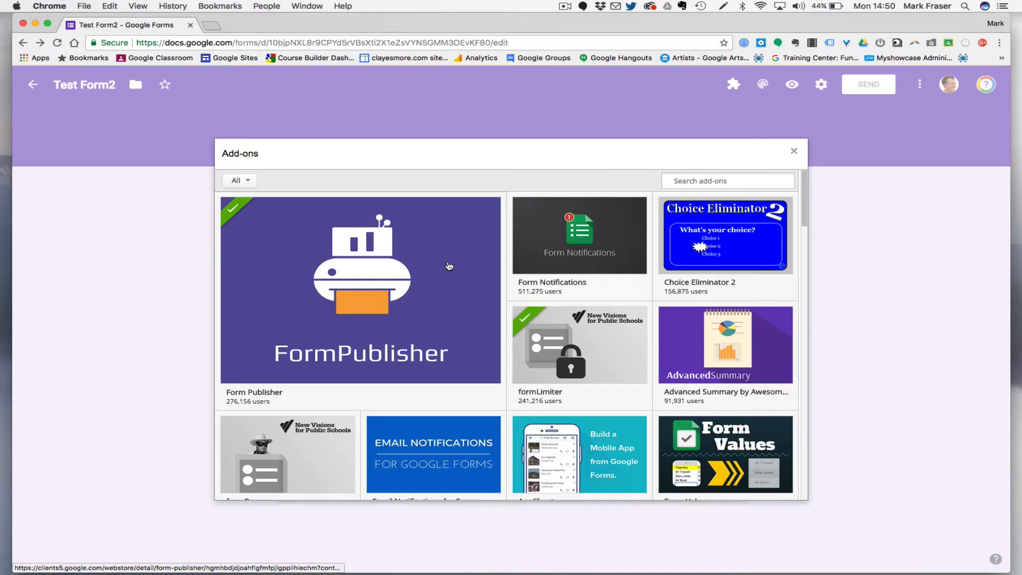
mouse_move(348, 295)
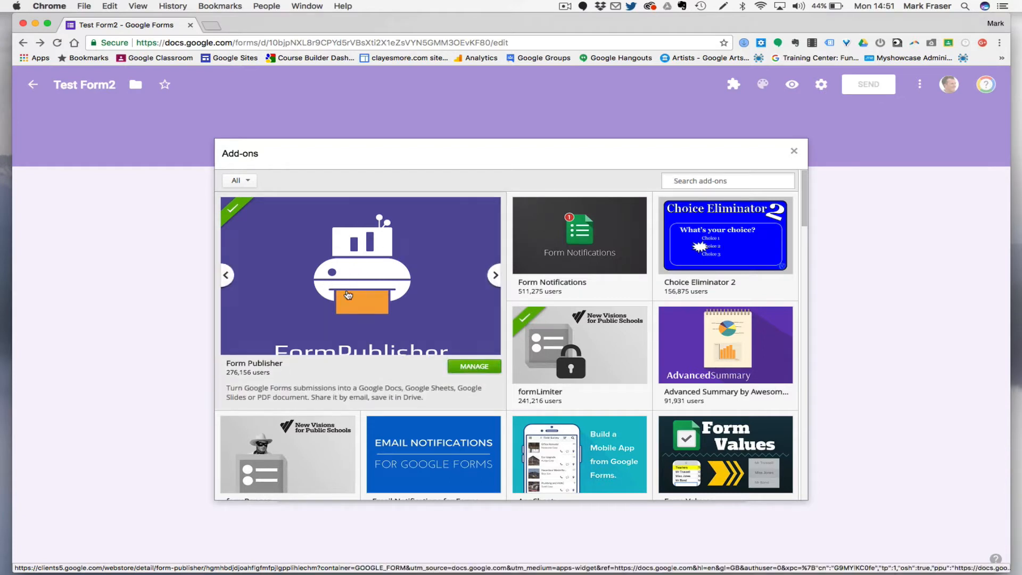
mouse_move(325, 293)
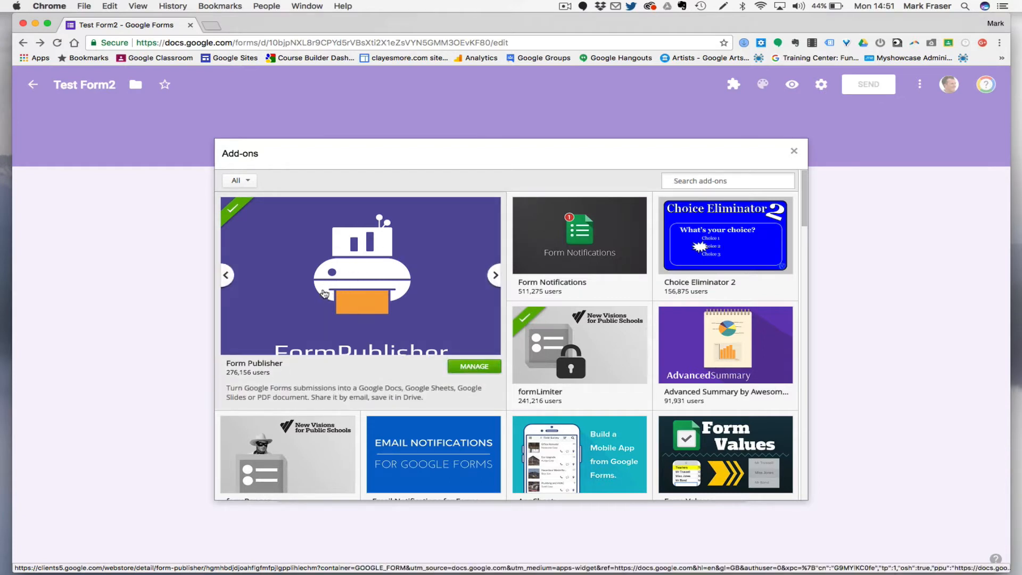
mouse_move(295, 303)
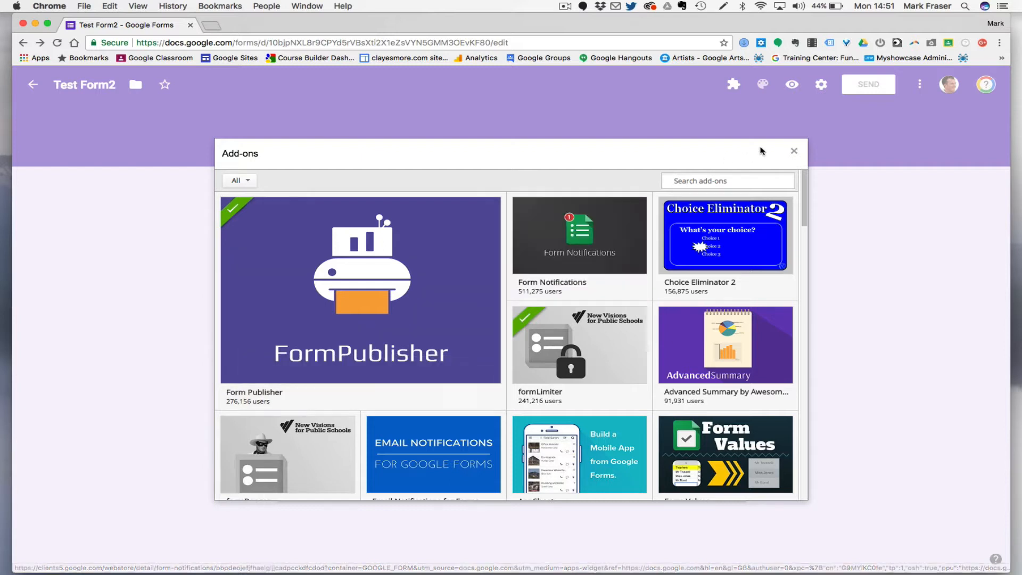
- Close the Add-ons gallery to return to Test Form2's questions
click(794, 151)
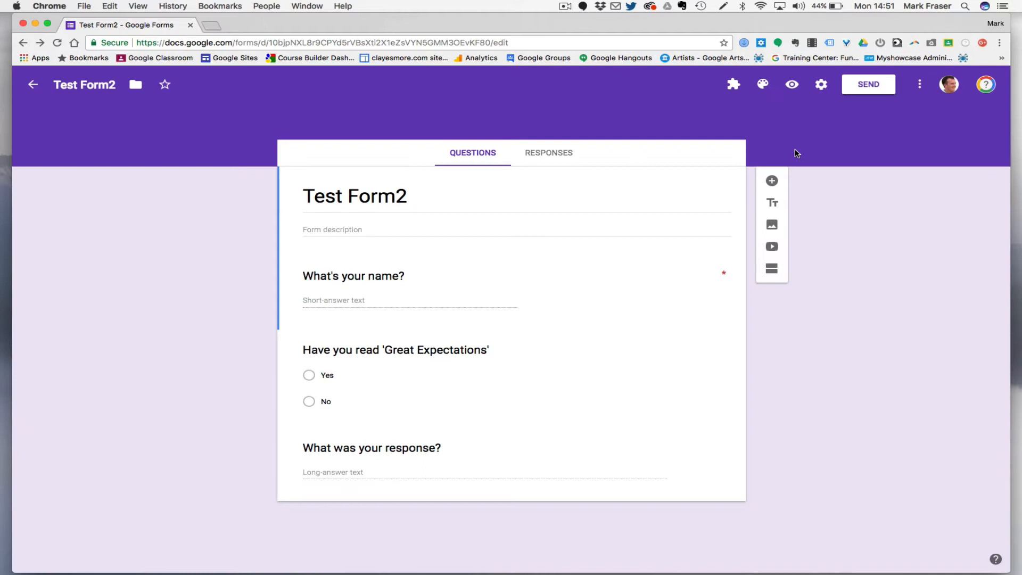
mouse_move(854, 195)
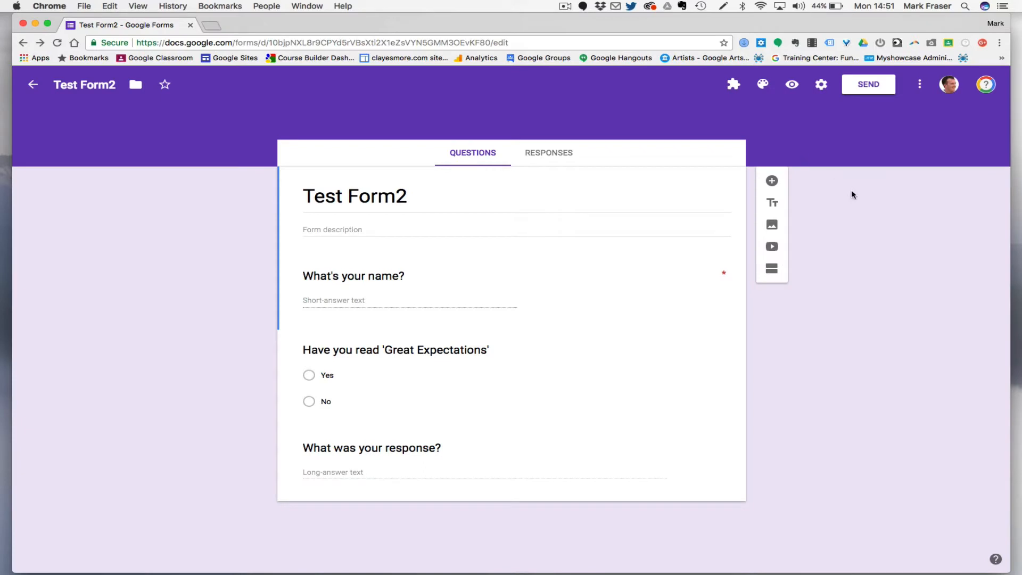
mouse_move(855, 294)
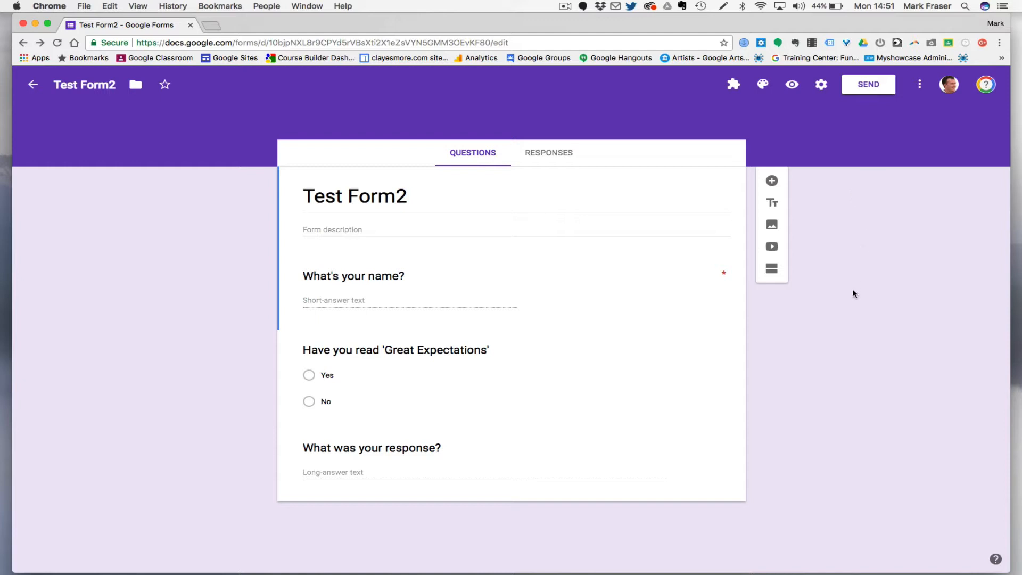
mouse_move(843, 325)
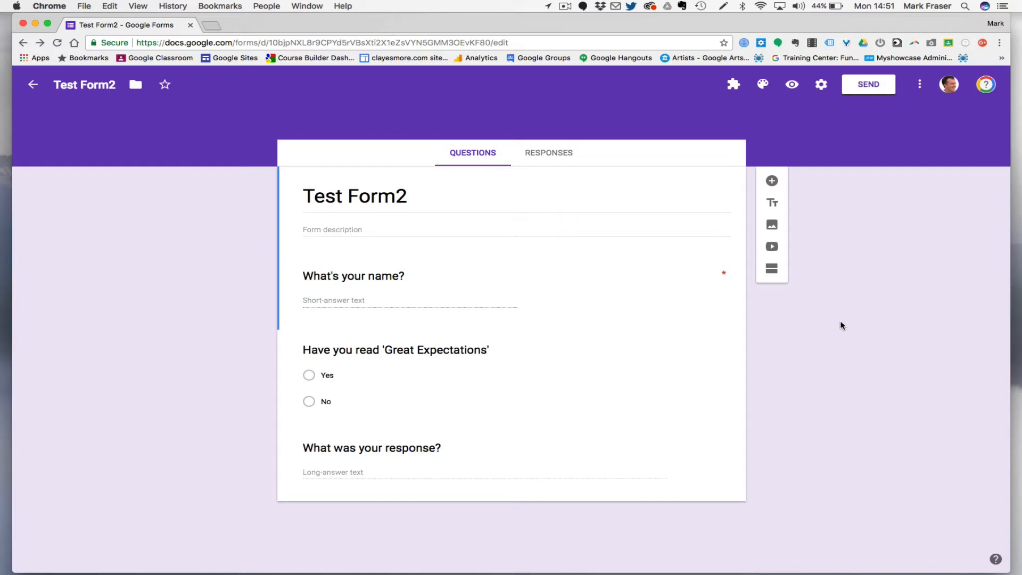
mouse_move(820, 381)
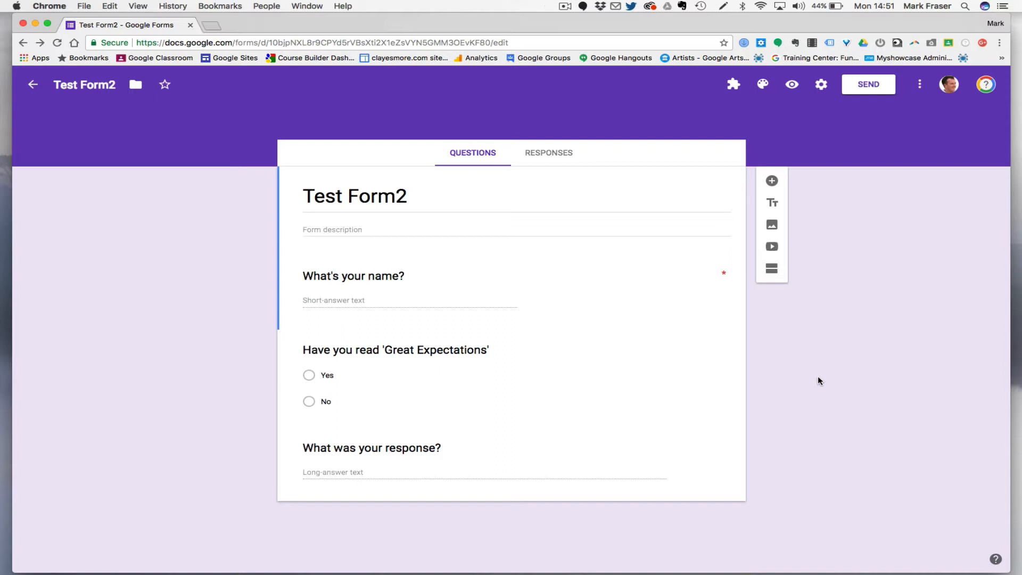
mouse_move(714, 342)
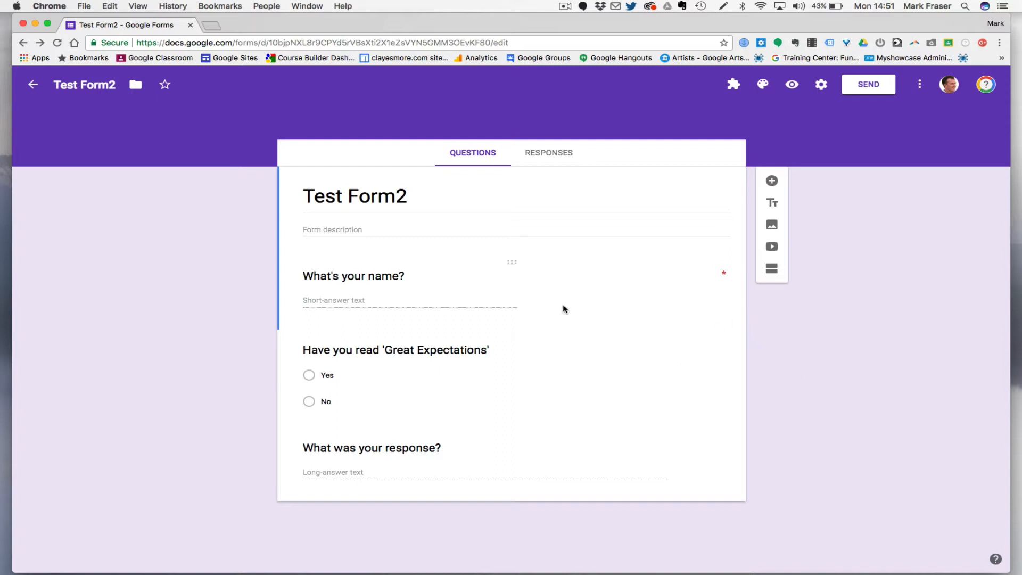
mouse_move(433, 274)
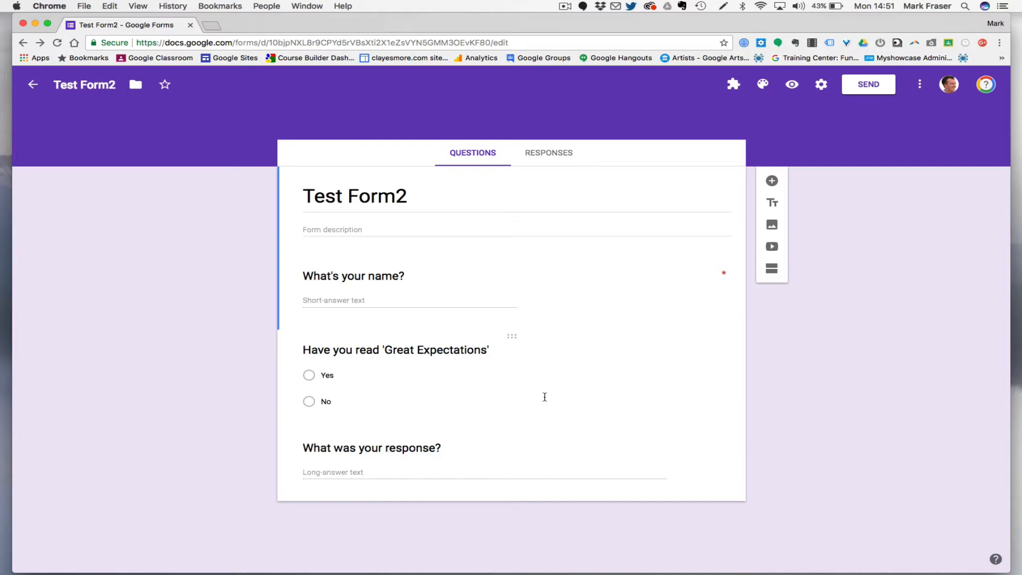
mouse_move(820, 84)
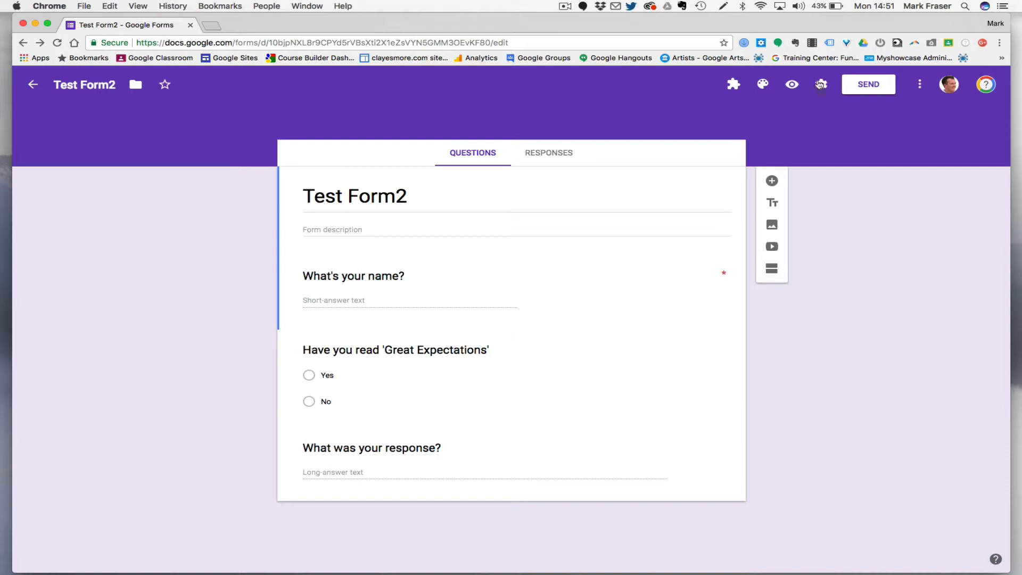
- Turn on Collect email addresses in the General settings and save
click(821, 85)
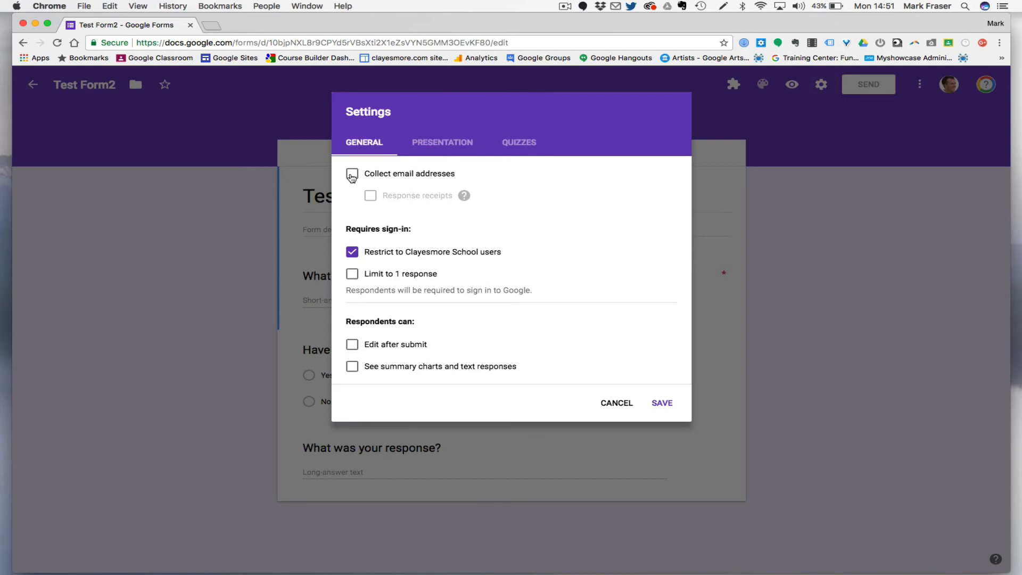
click(353, 175)
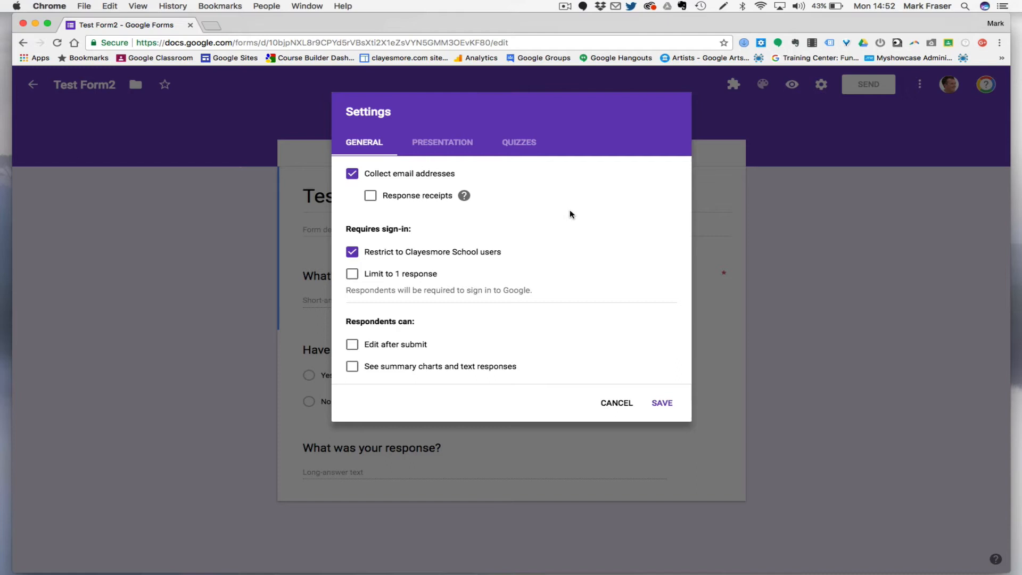
mouse_move(586, 219)
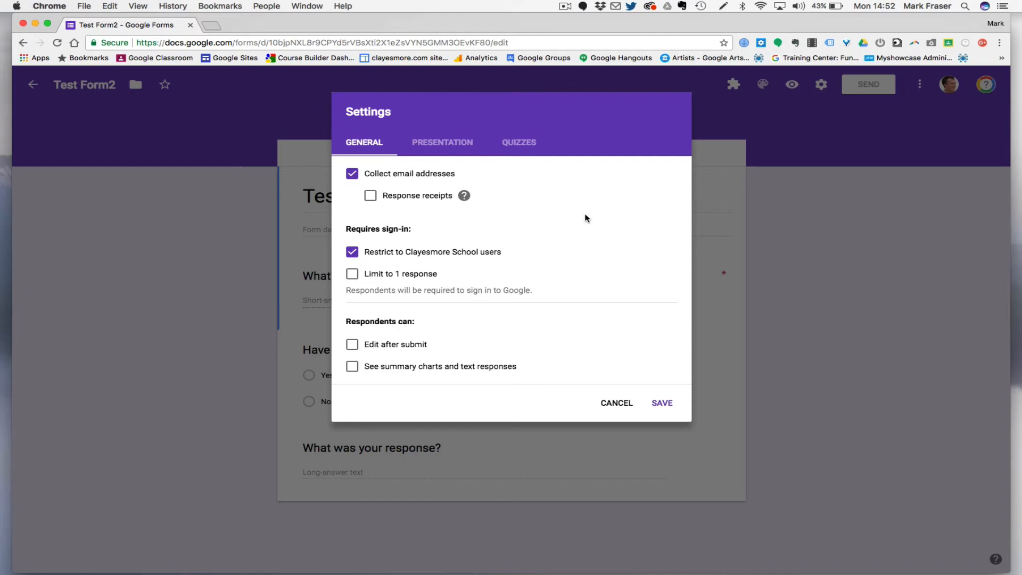
mouse_move(652, 330)
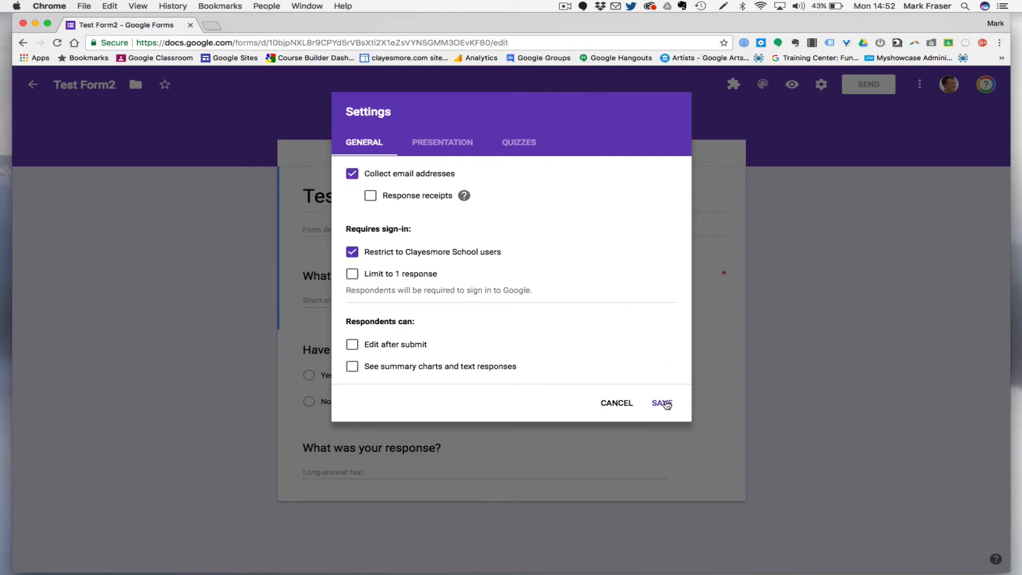
click(661, 403)
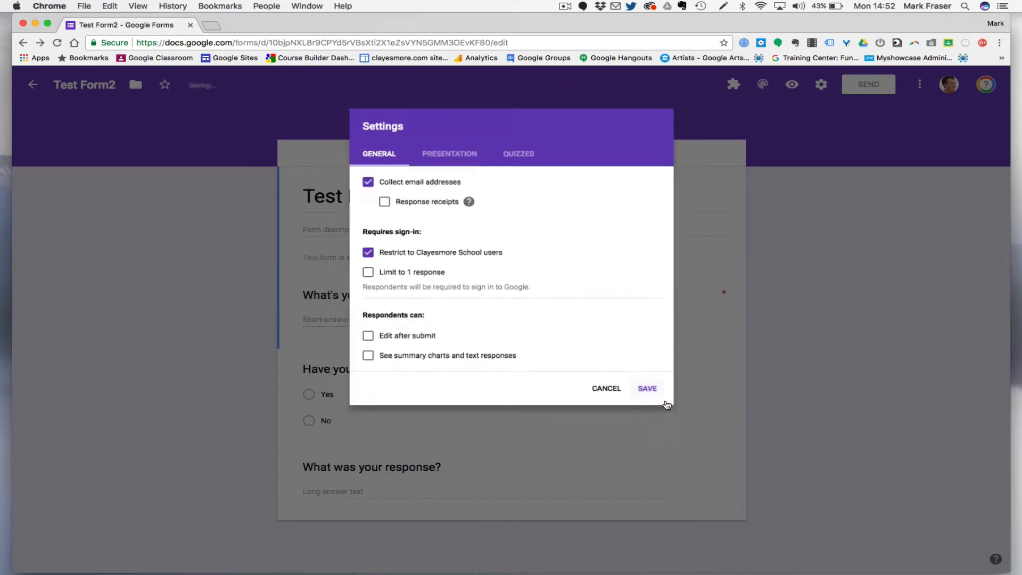
click(647, 388)
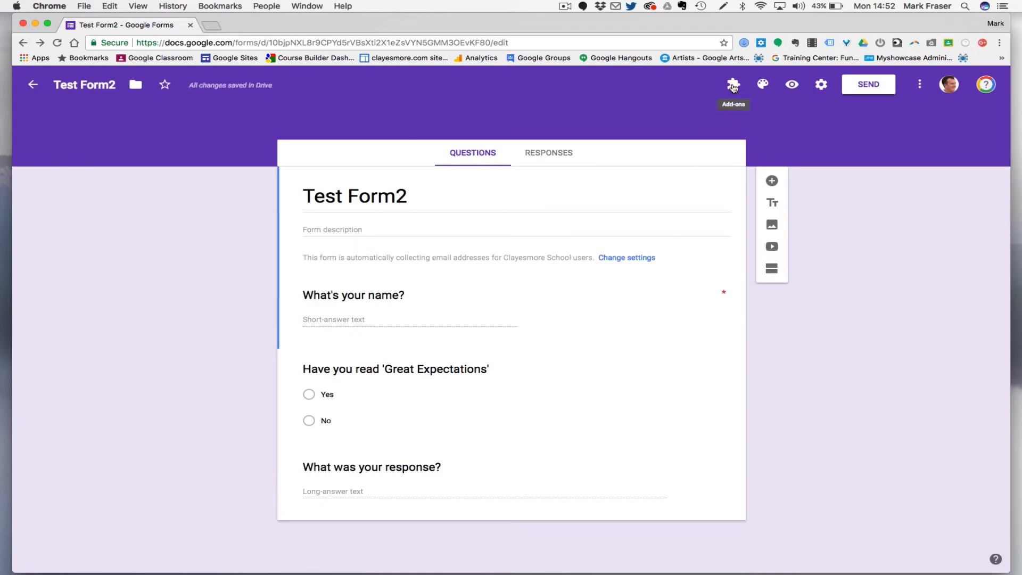
- Start Form Publisher setup, choose Google Docs output, and open the generated template
click(734, 84)
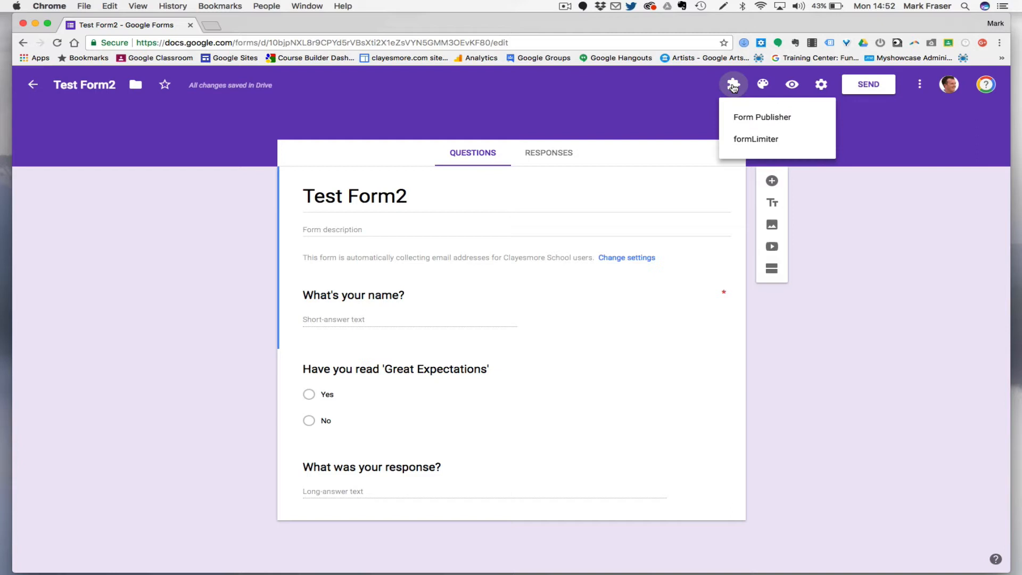
click(762, 117)
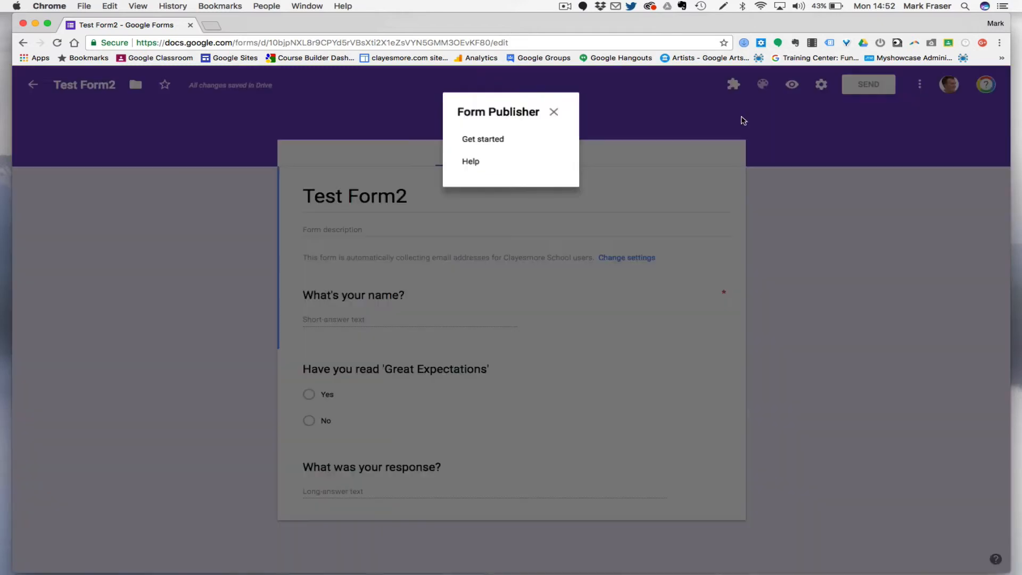
mouse_move(489, 141)
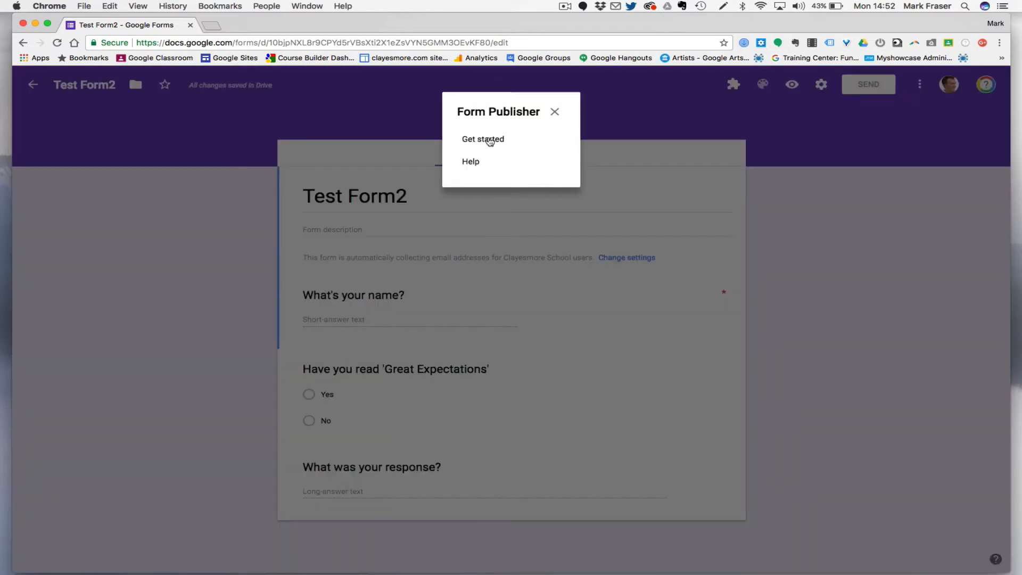
click(483, 139)
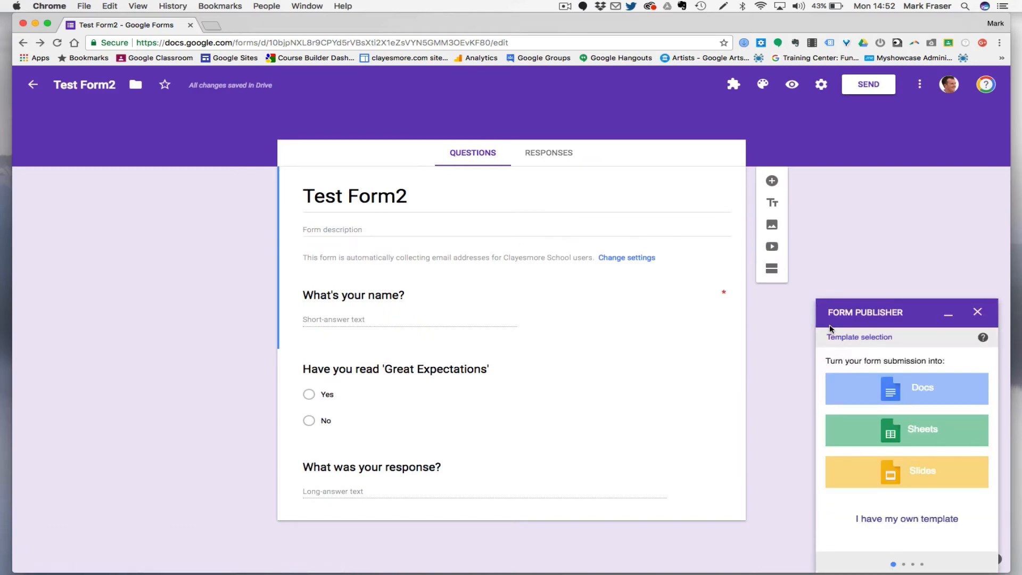
mouse_move(816, 379)
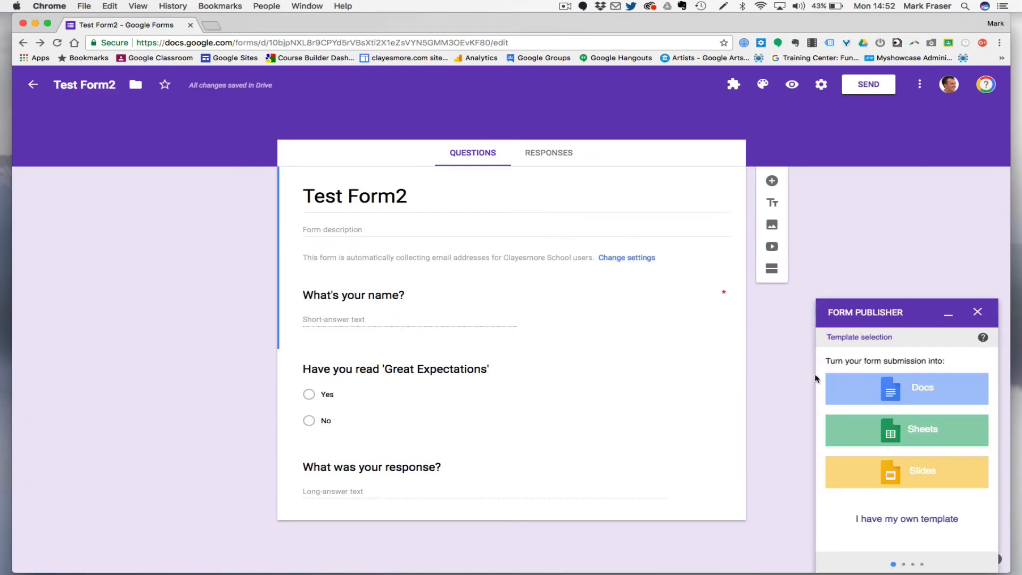
mouse_move(811, 437)
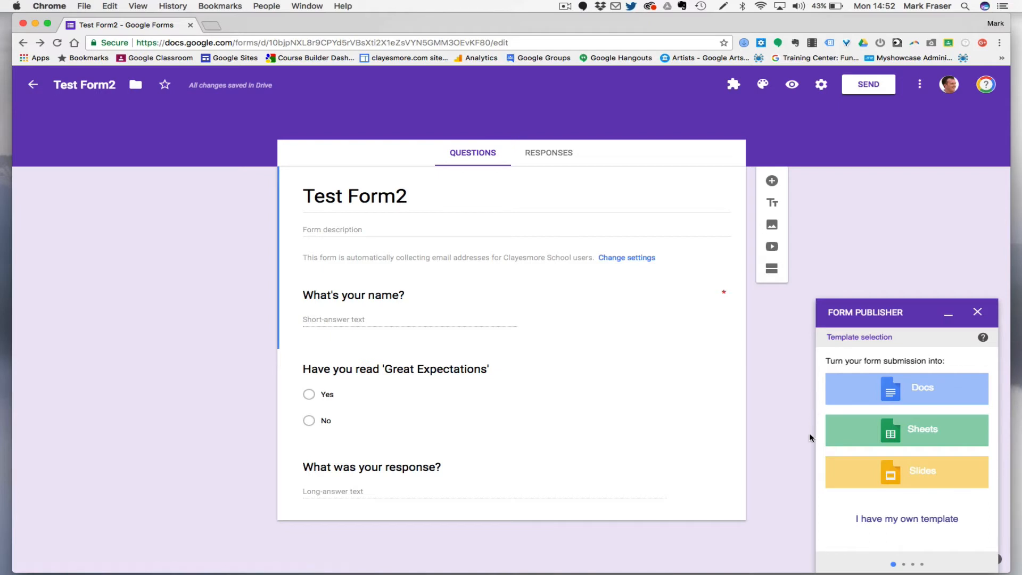
mouse_move(891, 388)
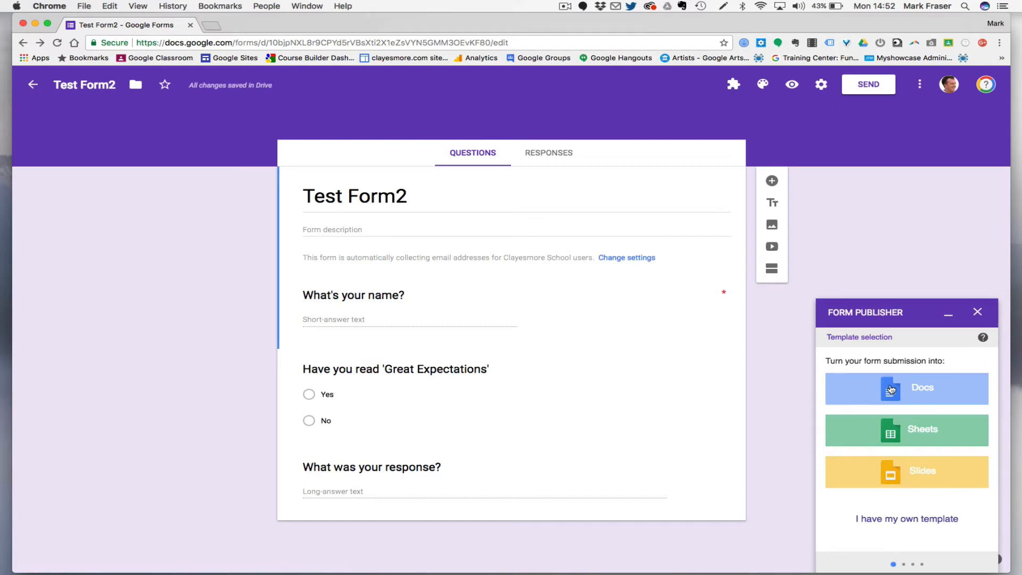
mouse_move(893, 445)
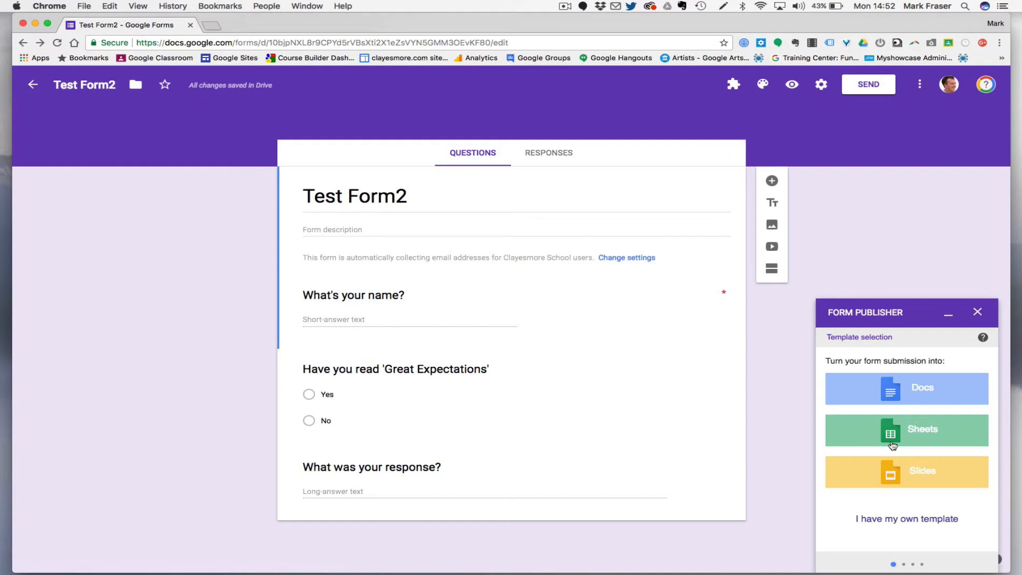
mouse_move(890, 388)
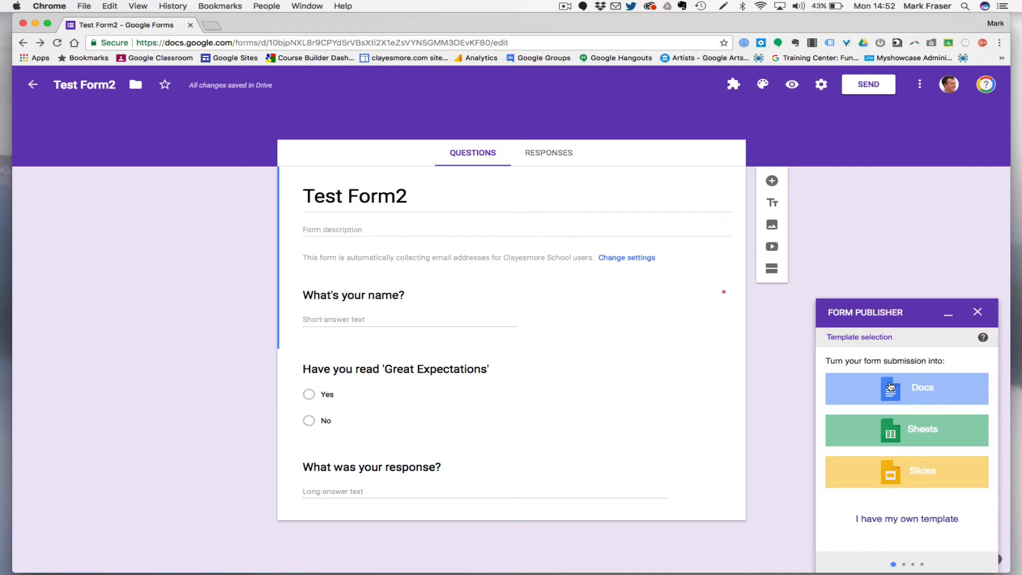
click(891, 388)
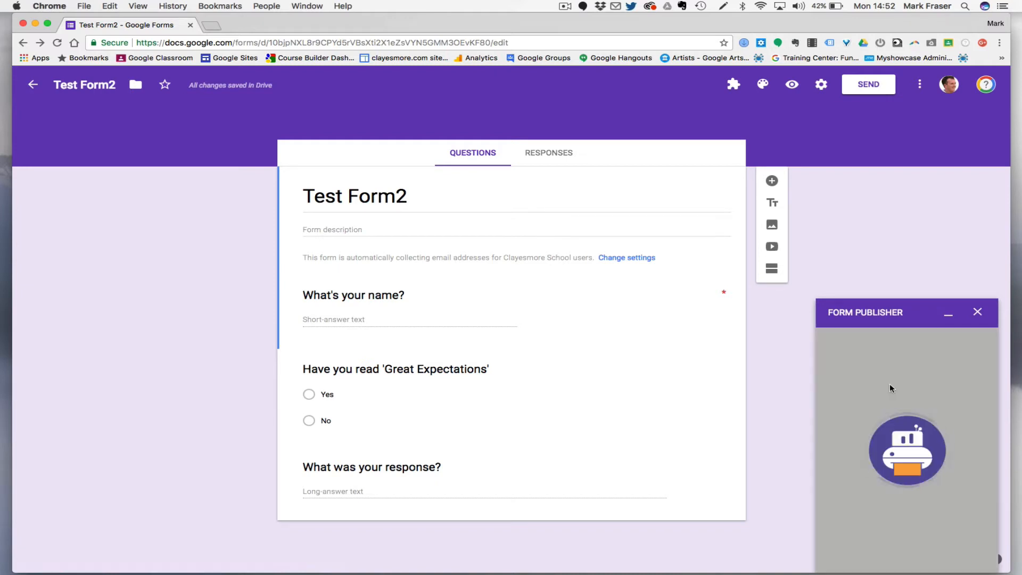
mouse_move(782, 399)
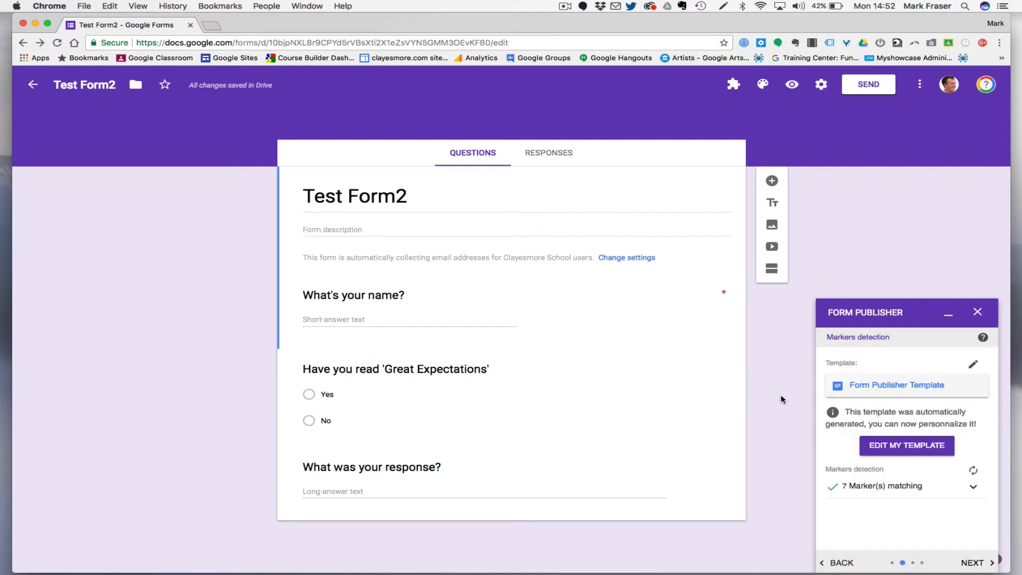
mouse_move(880, 448)
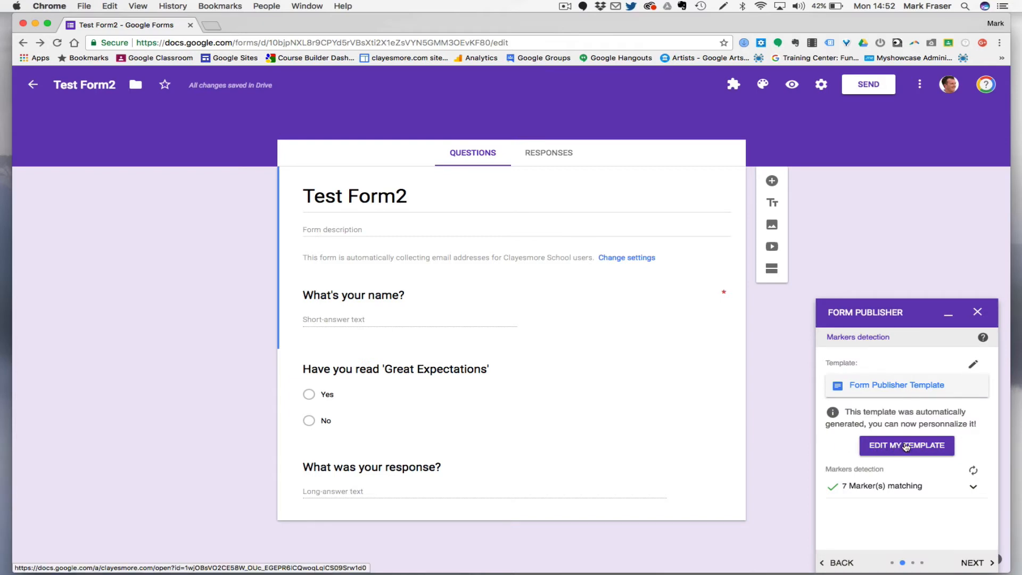
click(907, 445)
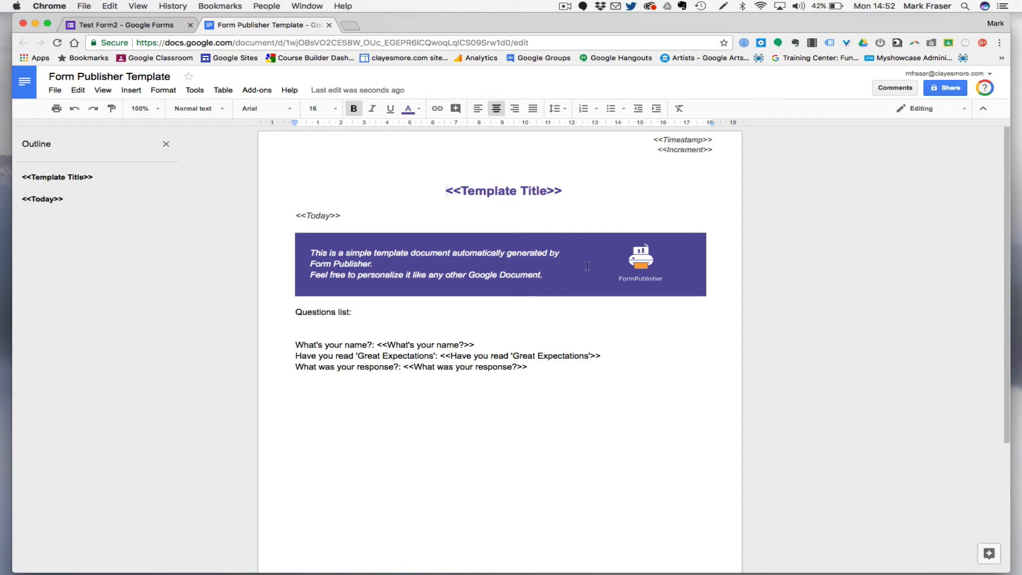
mouse_move(640, 264)
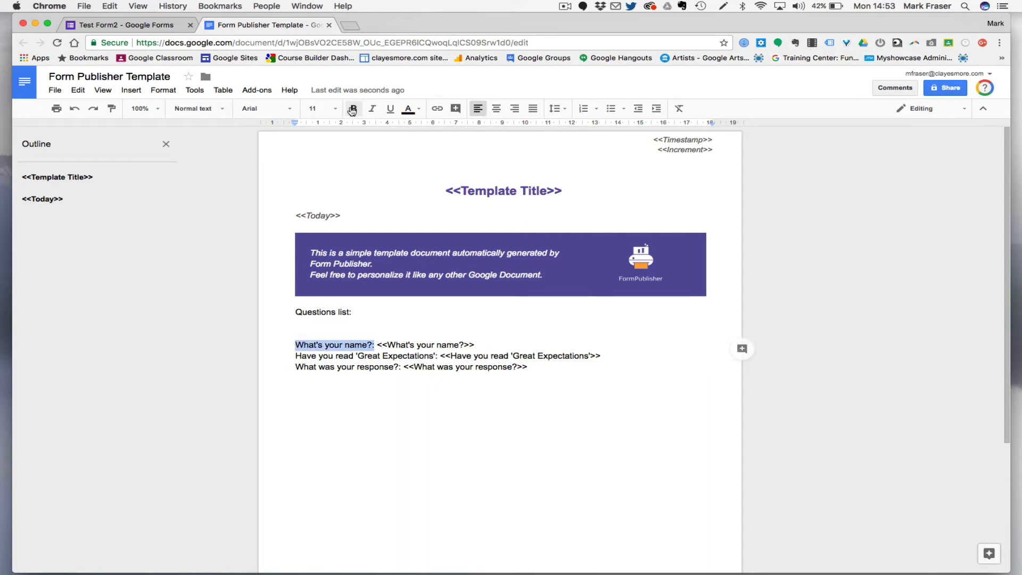
- Bold the 'What's your name?:' label and return to the Test Form2 tab
click(353, 108)
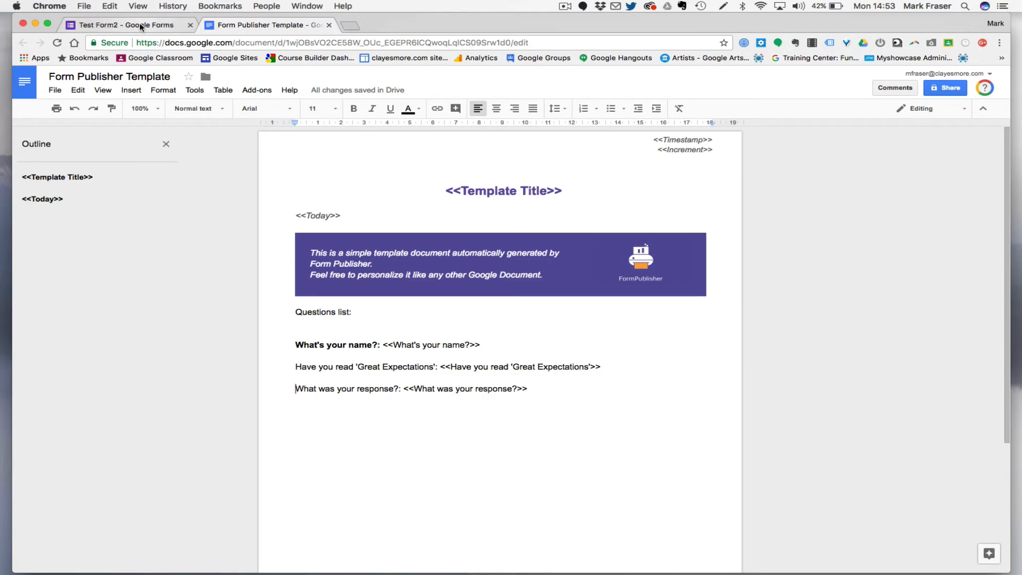
click(128, 25)
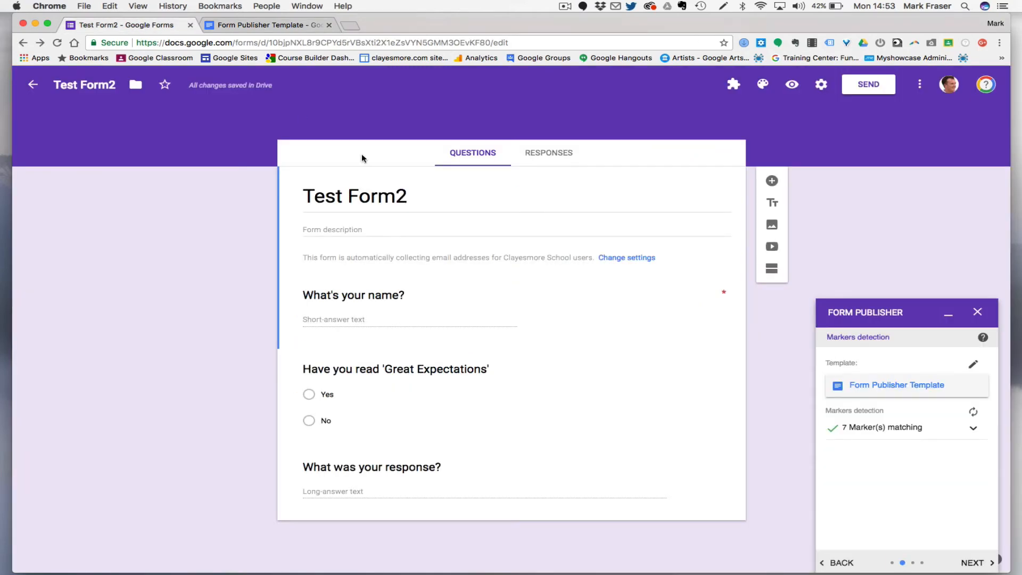
mouse_move(952, 489)
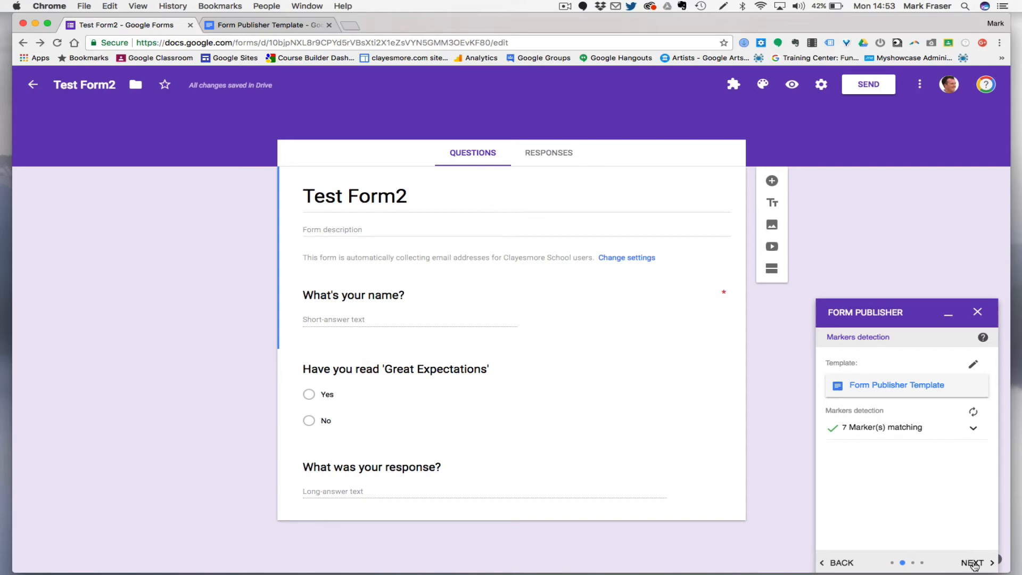
- Advance Form Publisher to the Destination folder & naming step
click(975, 562)
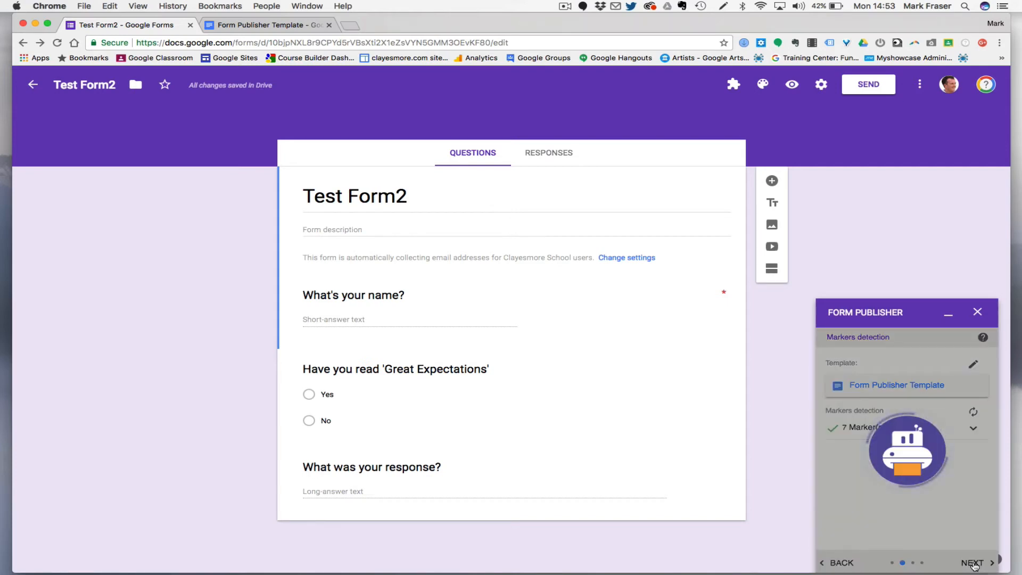
mouse_move(771, 491)
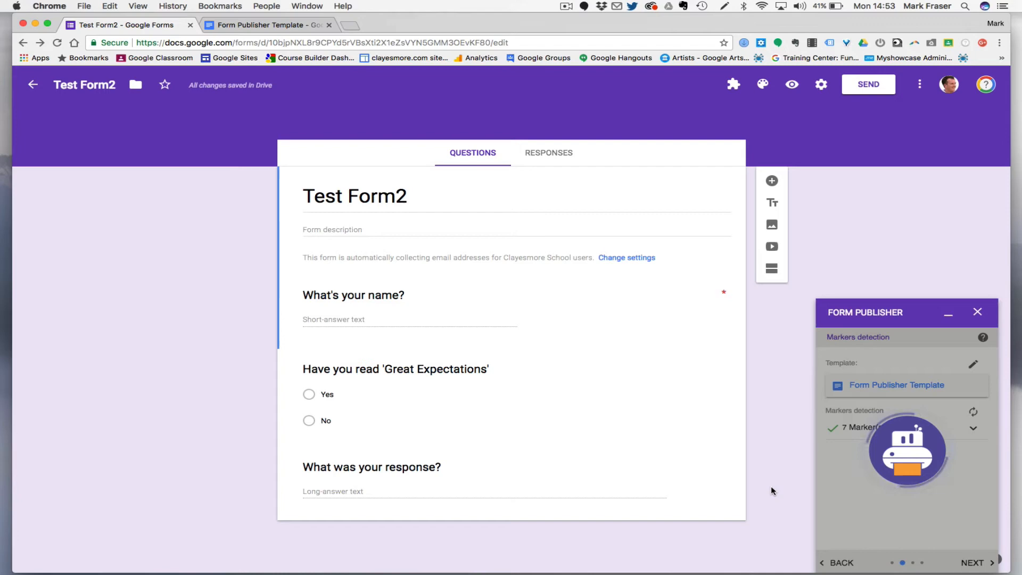
click(976, 562)
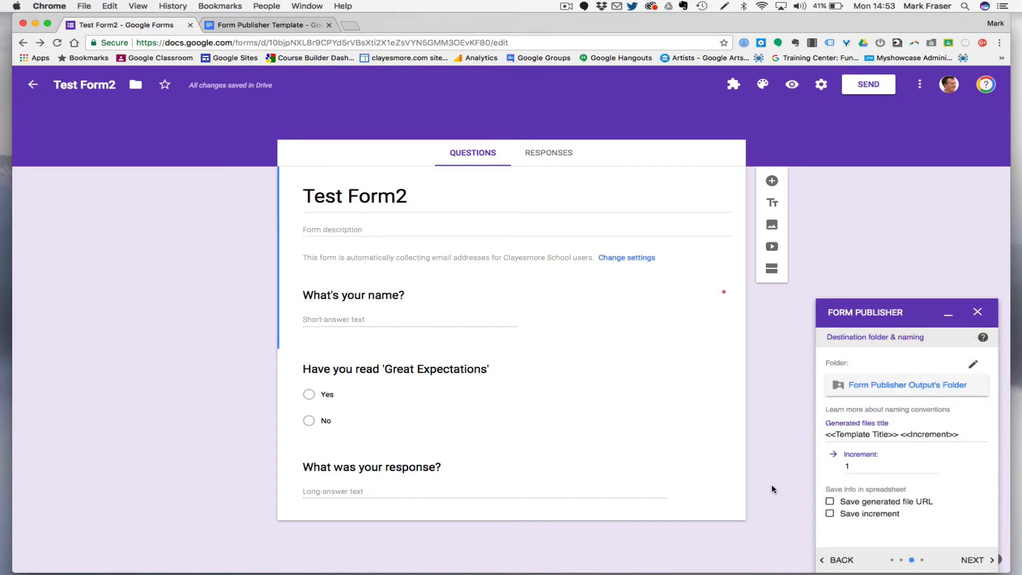
mouse_move(789, 460)
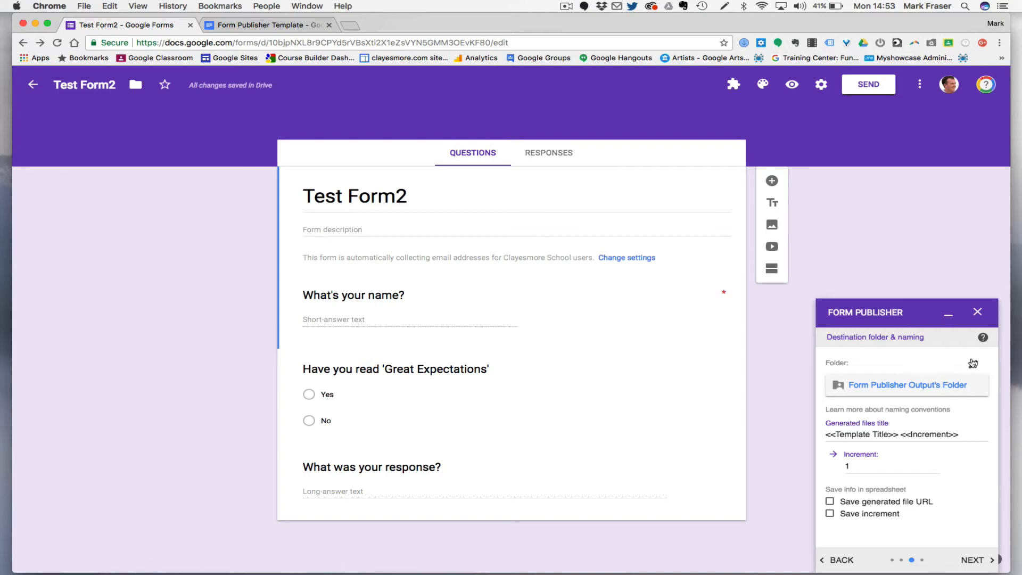
mouse_move(767, 373)
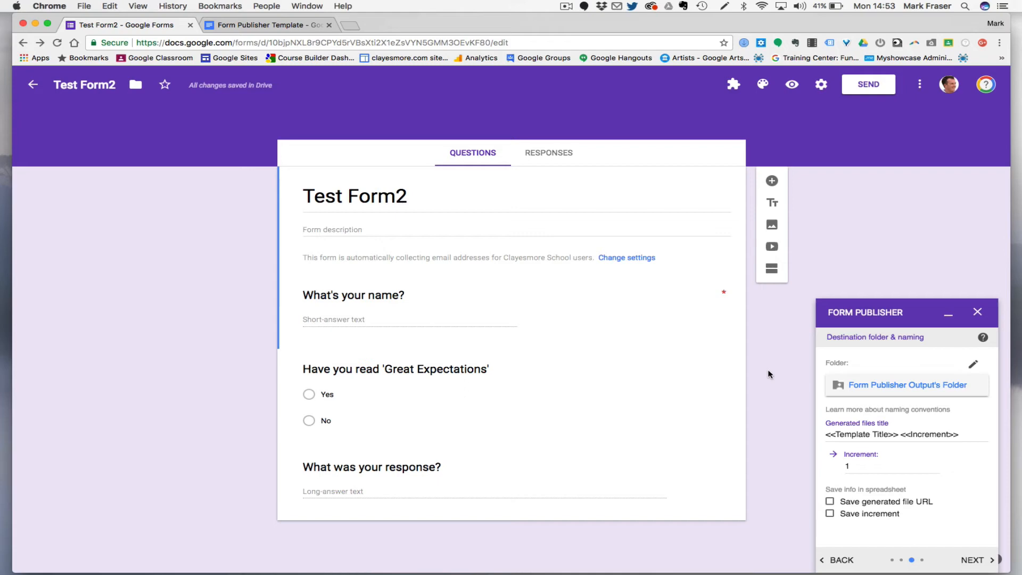
mouse_move(786, 407)
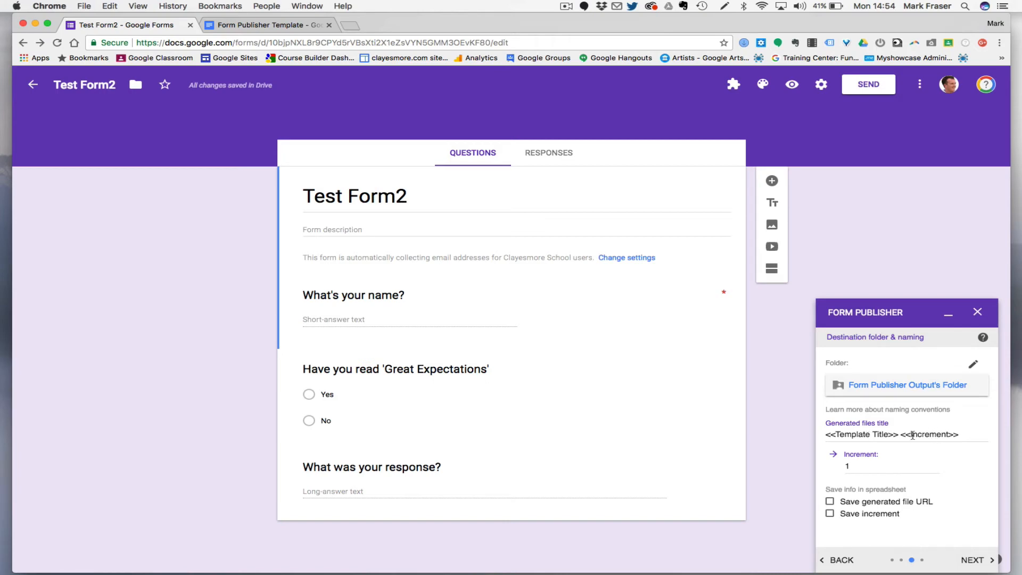
mouse_move(888, 450)
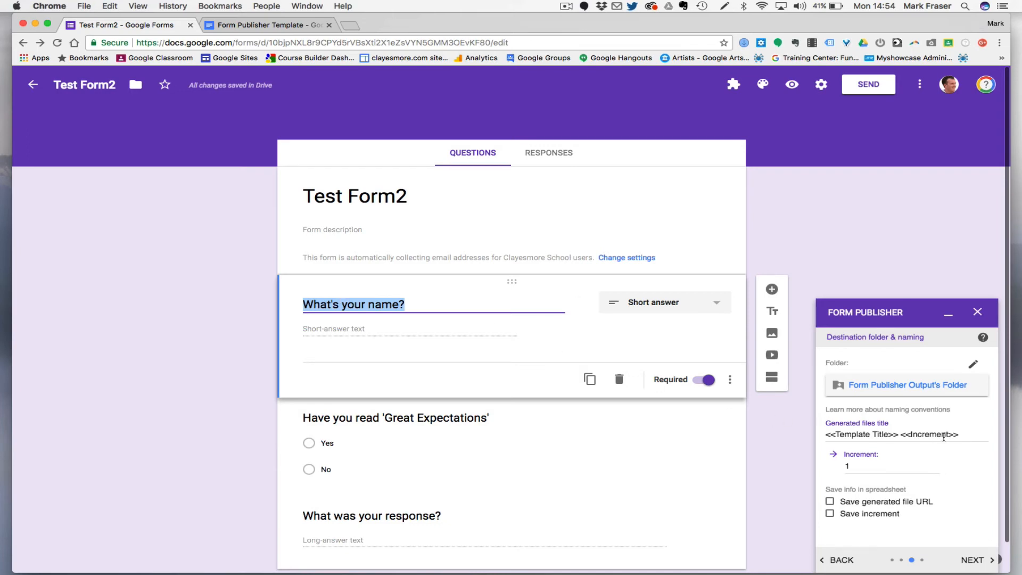
- Title files with <<What's your name?>>, save file URL and increment, and continue
double_click(933, 435)
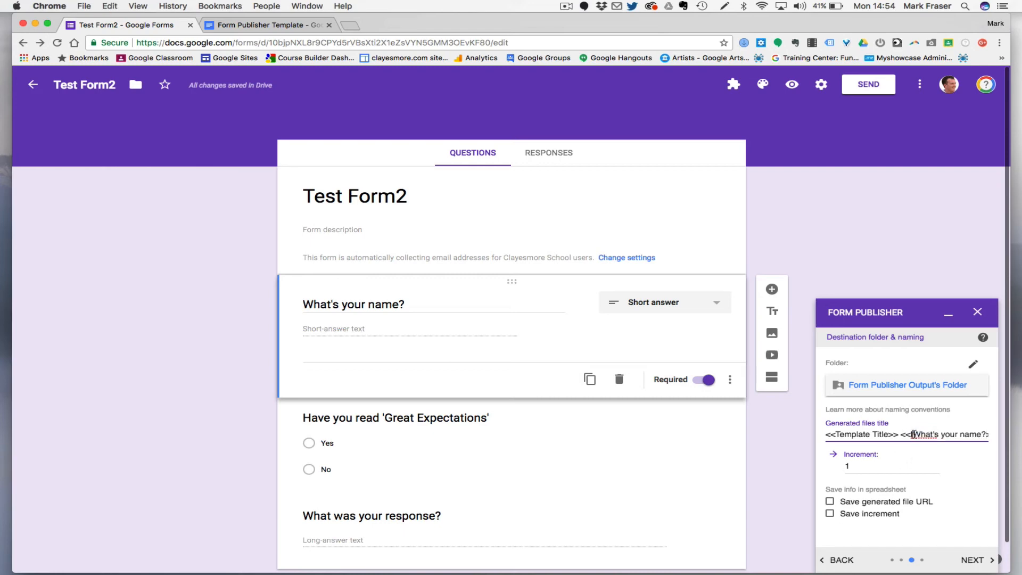
mouse_move(780, 459)
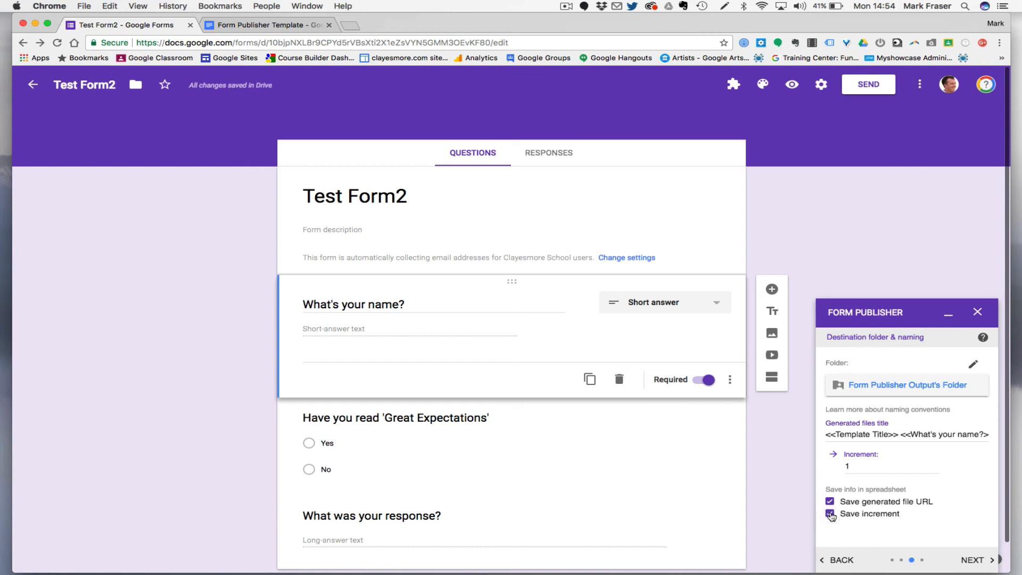
click(829, 514)
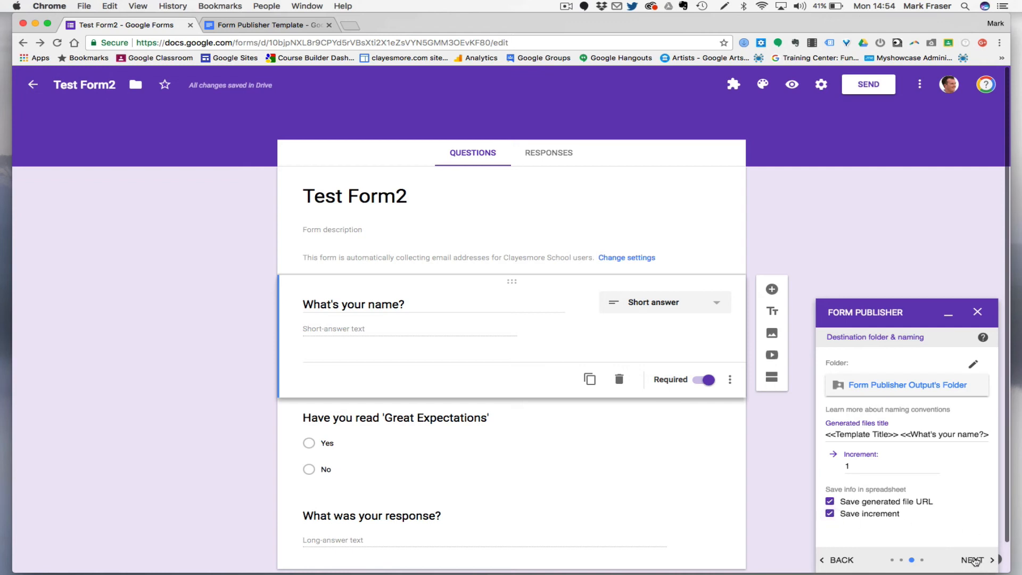
click(973, 560)
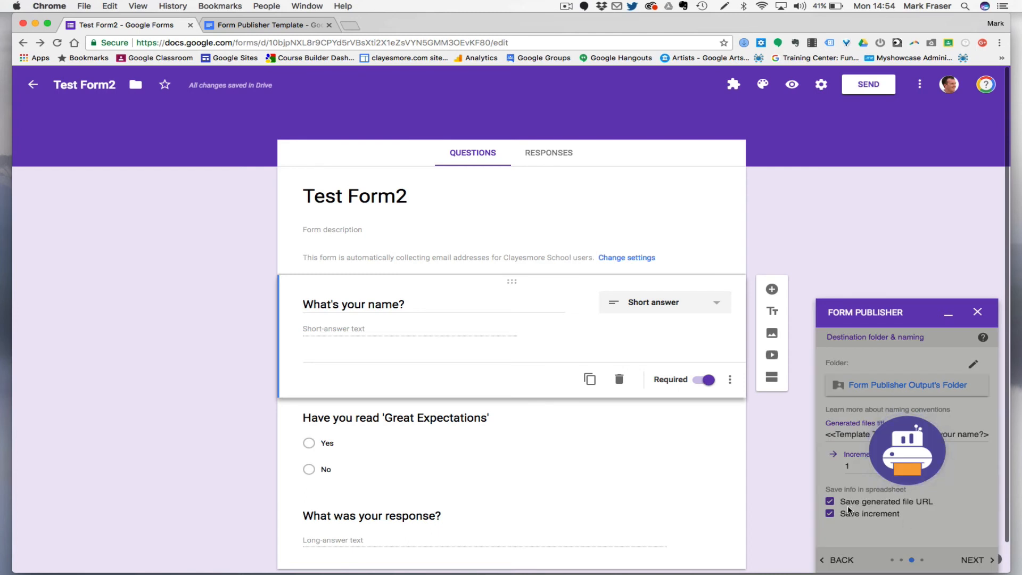
- Share generated files with respondents as Can comment and finish setup with DONE
click(975, 560)
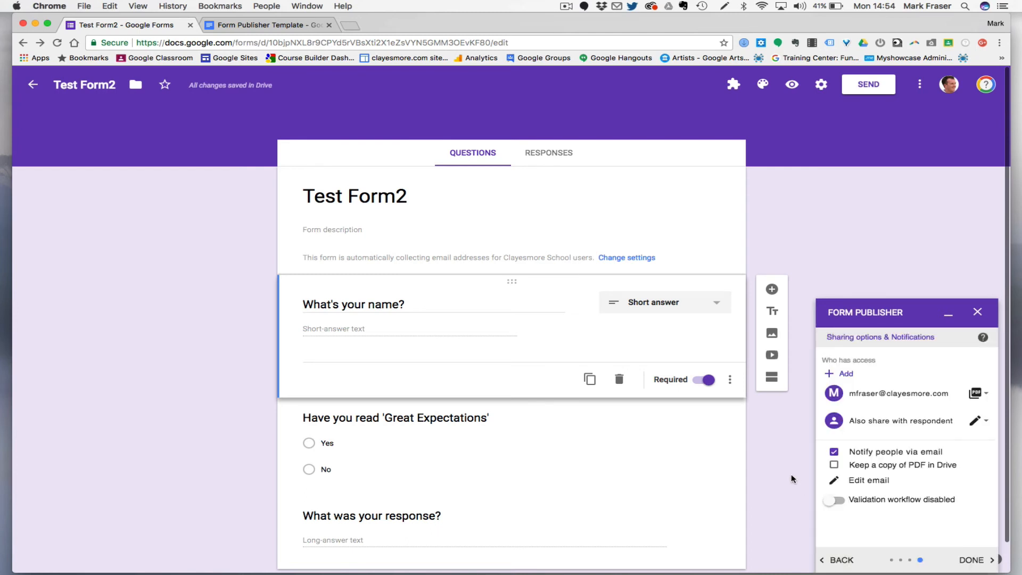
mouse_move(799, 446)
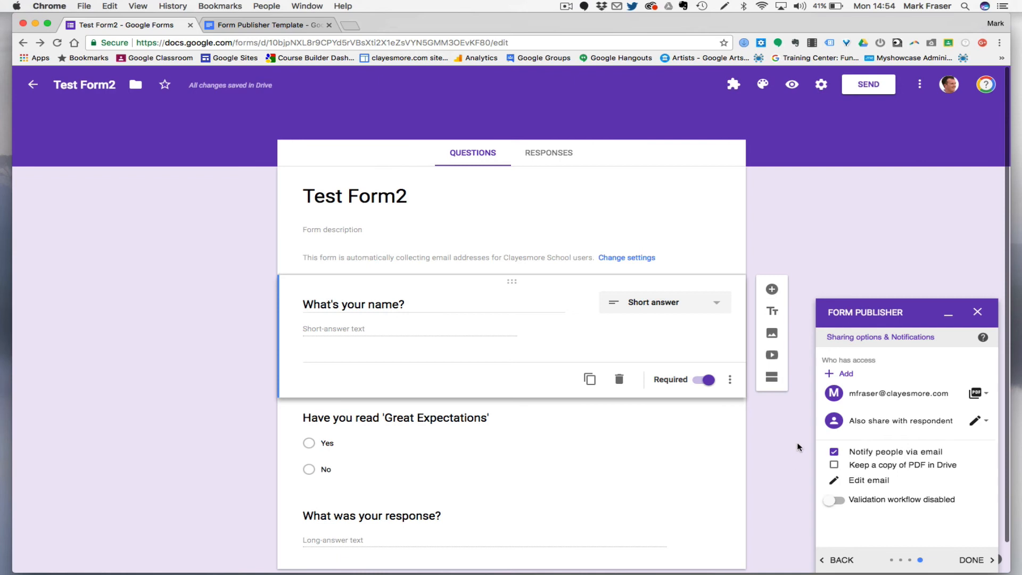
mouse_move(980, 435)
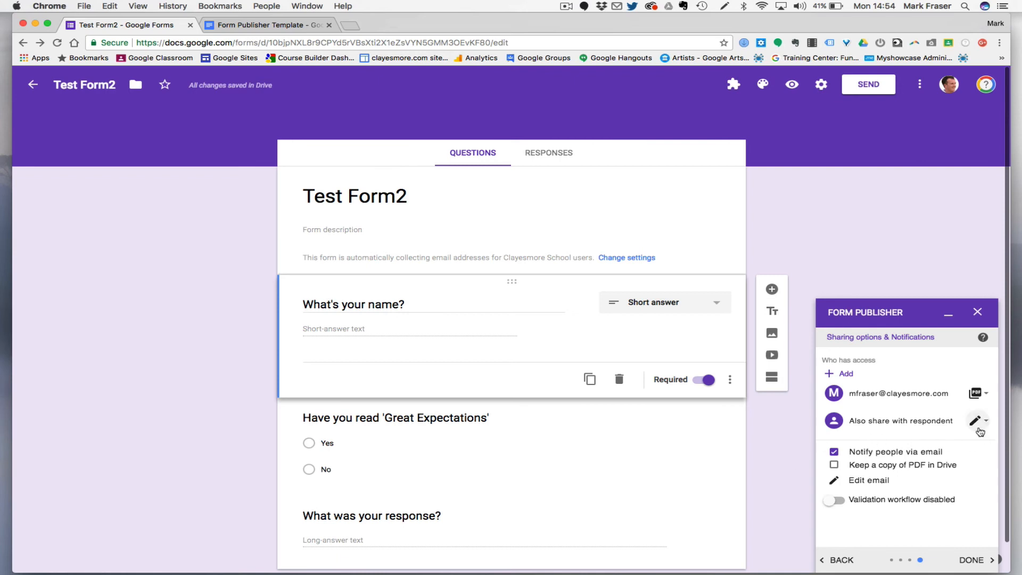
mouse_move(981, 423)
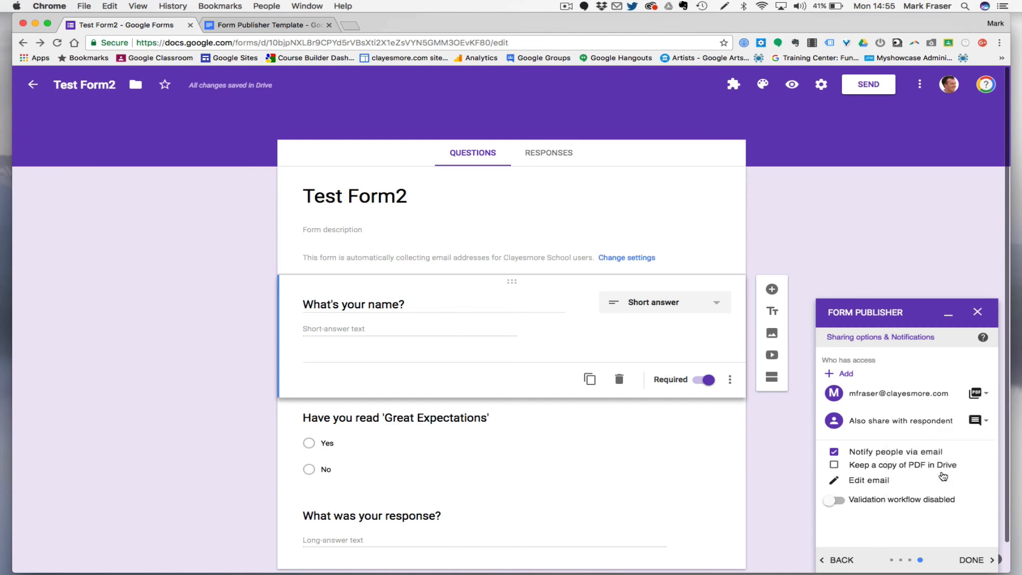
mouse_move(856, 473)
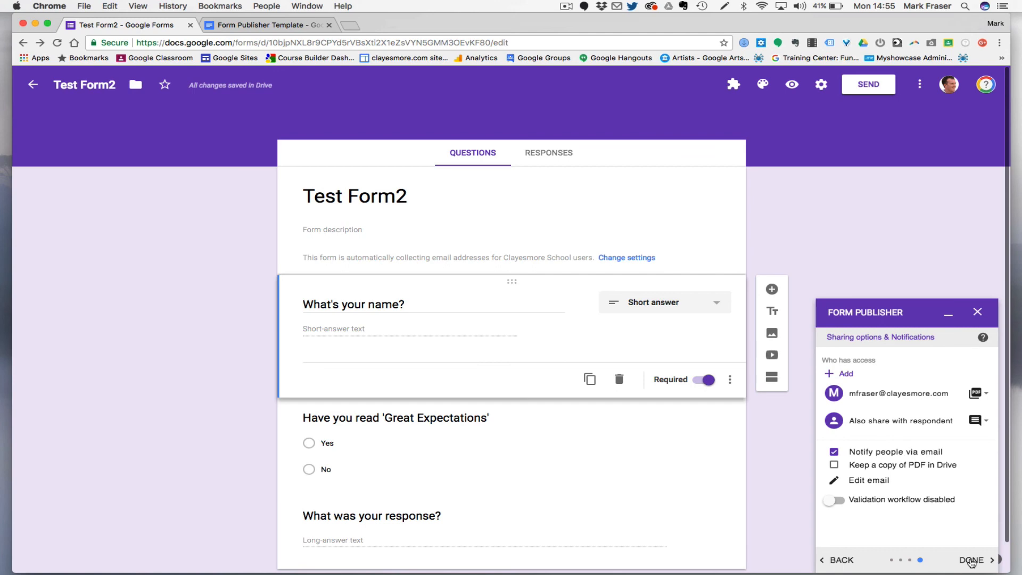
click(974, 560)
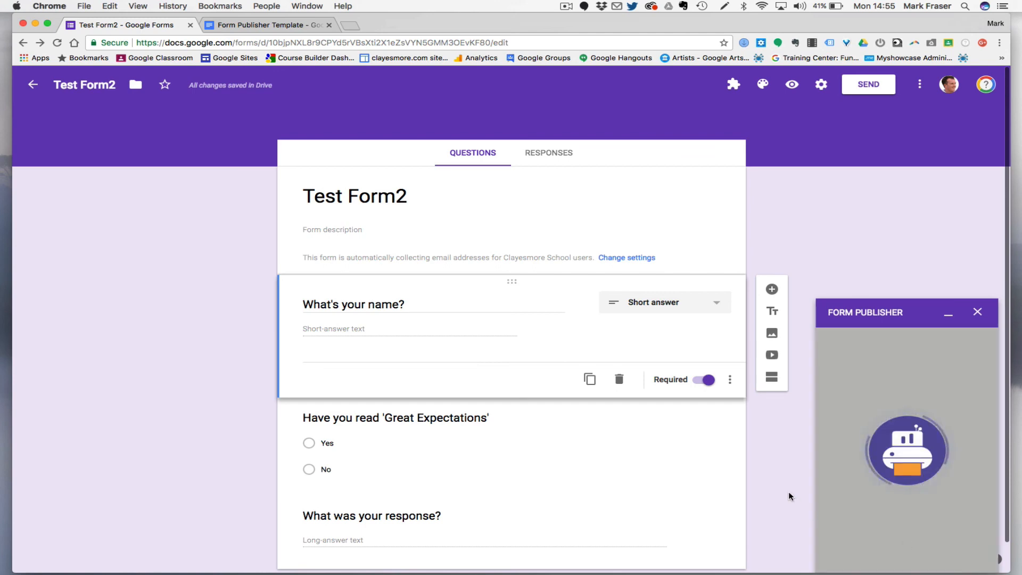